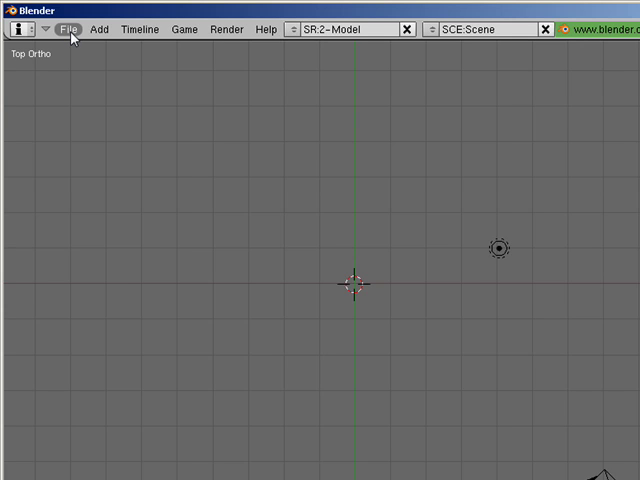
Reset Blender to factory settings via the File menu, restoring the default cube scene.
{"action": "left_click", "coordinate": [72, 28]}
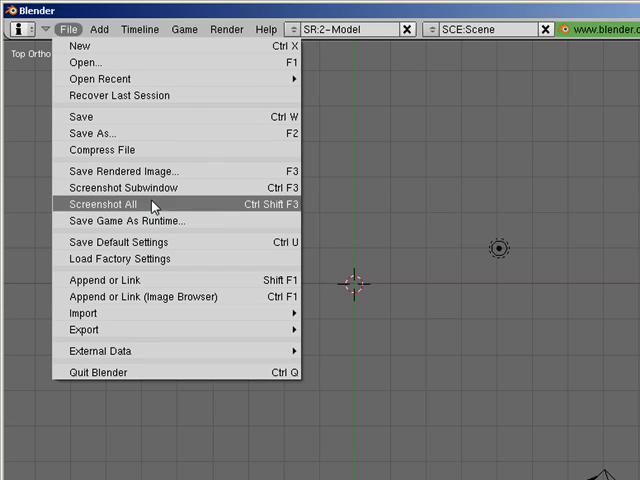
{"action": "mouse_move", "coordinate": [168, 260]}
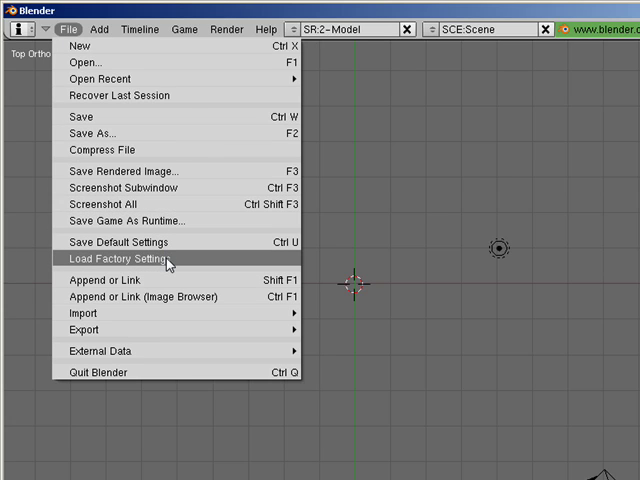
{"action": "left_click", "coordinate": [120, 258]}
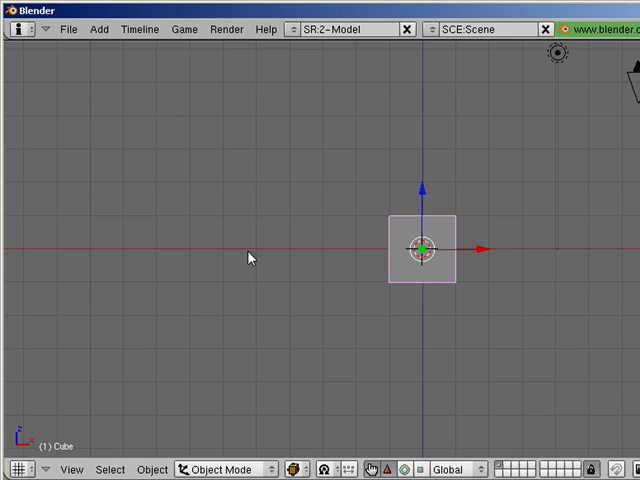
{"action": "mouse_move", "coordinate": [432, 204]}
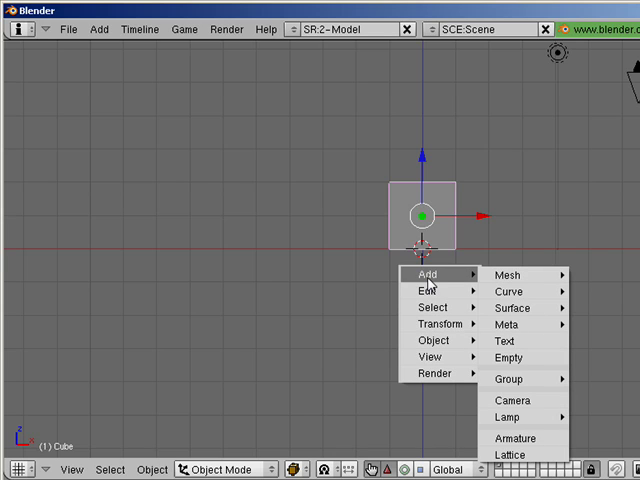
{"action": "mouse_move", "coordinate": [508, 274]}
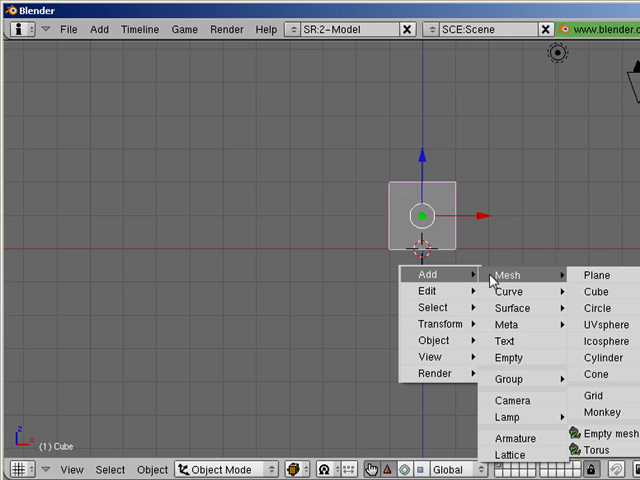
Add a plane mesh to the scene next to the default cube.
{"action": "left_click", "coordinate": [596, 276]}
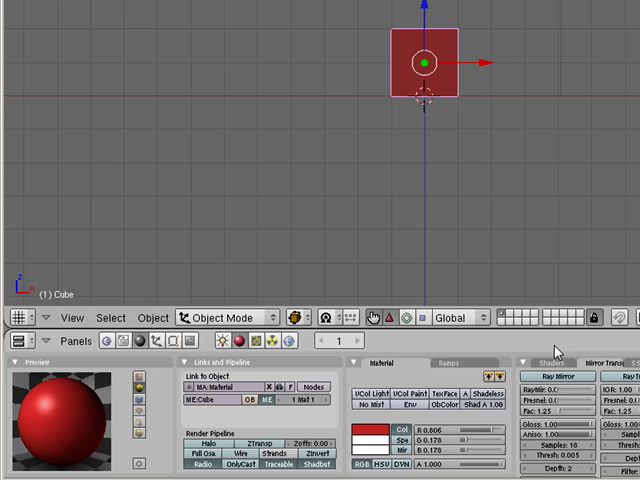
{"action": "mouse_move", "coordinate": [336, 144]}
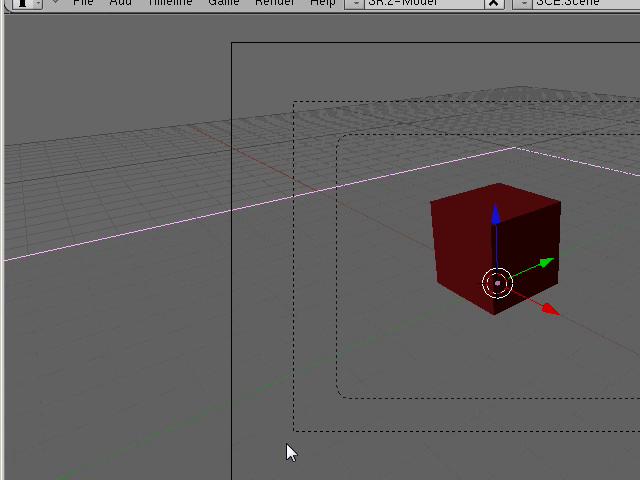
{"action": "mouse_move", "coordinate": [474, 380]}
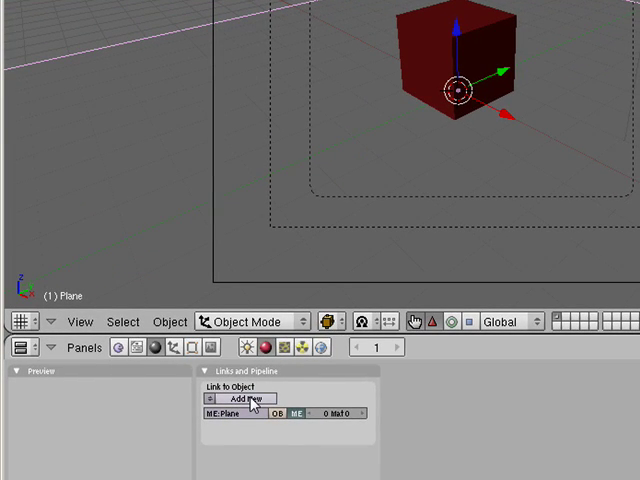
Give the selected plane its own new material in the Material buttons.
{"action": "left_click", "coordinate": [252, 400]}
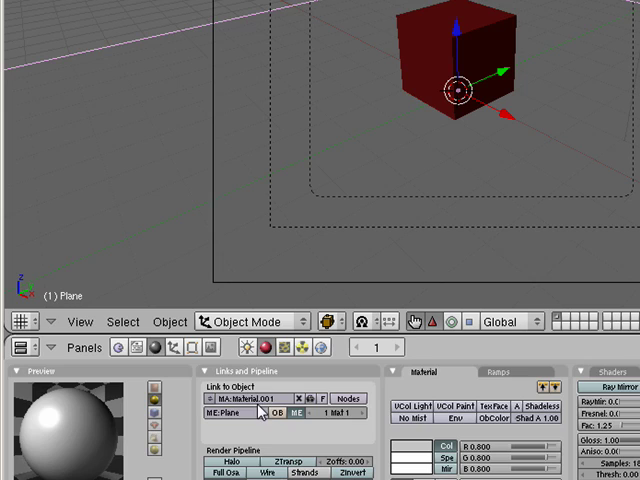
{"action": "left_click", "coordinate": [244, 408]}
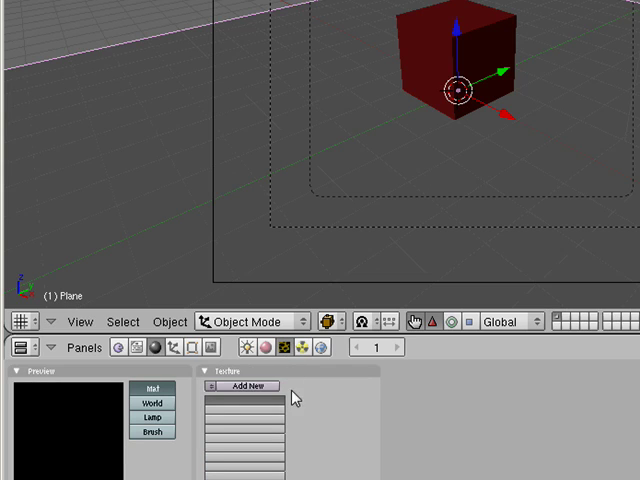
Add a new texture to the plane's material and set its type to EnvMap.
{"action": "left_click", "coordinate": [244, 384]}
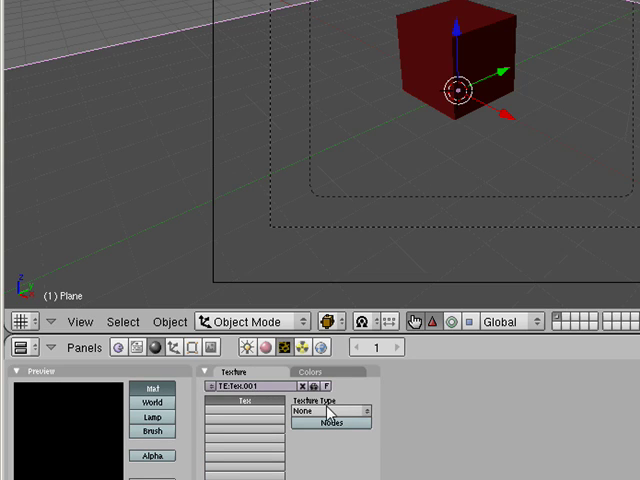
{"action": "left_click", "coordinate": [330, 412]}
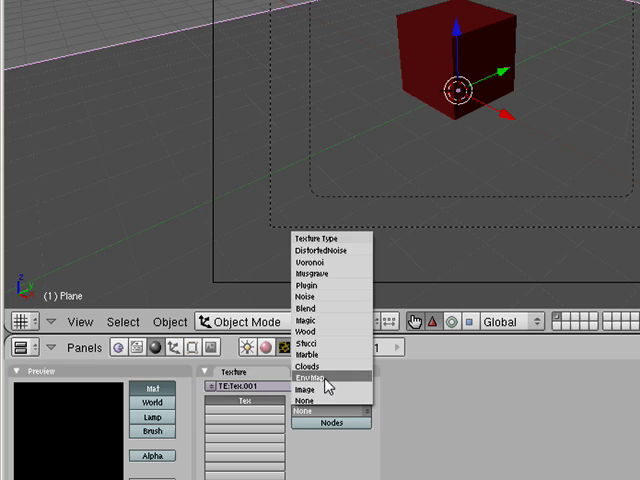
{"action": "left_click", "coordinate": [316, 376]}
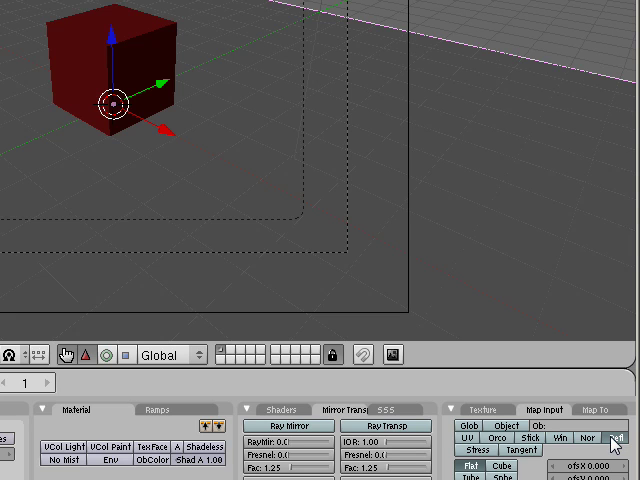
{"action": "mouse_move", "coordinate": [212, 224]}
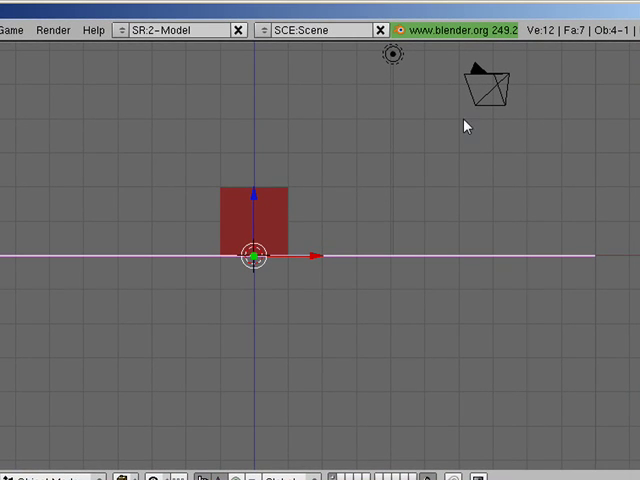
{"action": "mouse_move", "coordinate": [528, 420]}
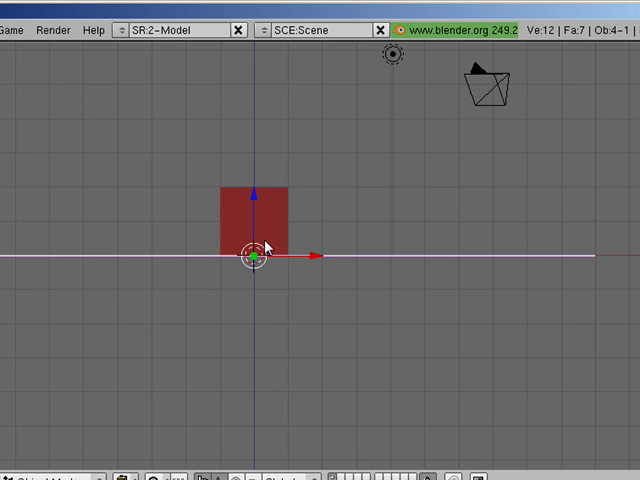
{"action": "mouse_move", "coordinate": [474, 124]}
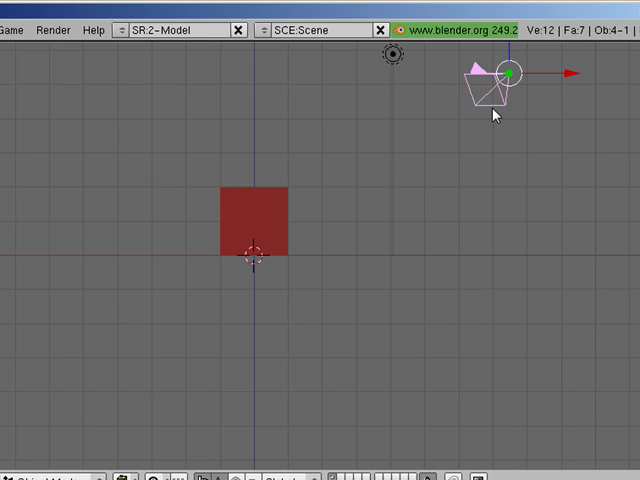
Snap the 3D cursor onto the selected object using Shift+S Cursor -> Selection.
{"action": "key", "text": "shift+s"}
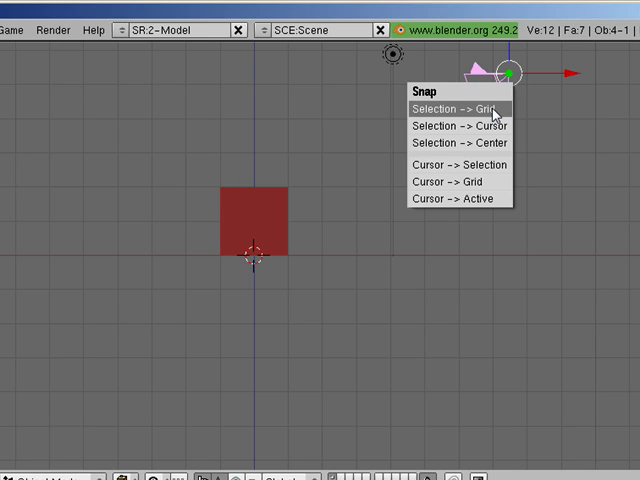
{"action": "mouse_move", "coordinate": [460, 164]}
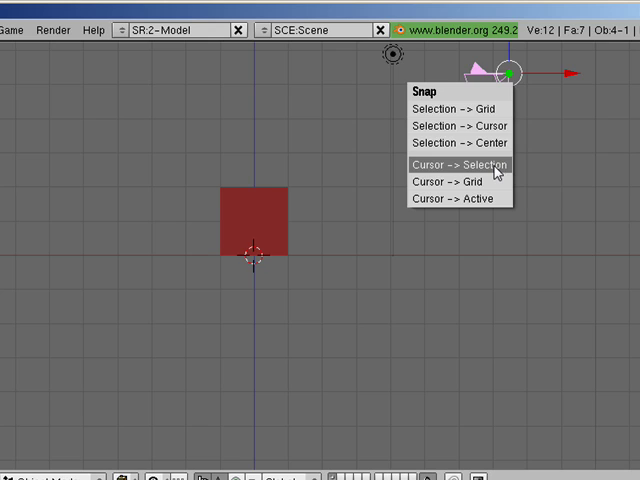
{"action": "left_click", "coordinate": [456, 164]}
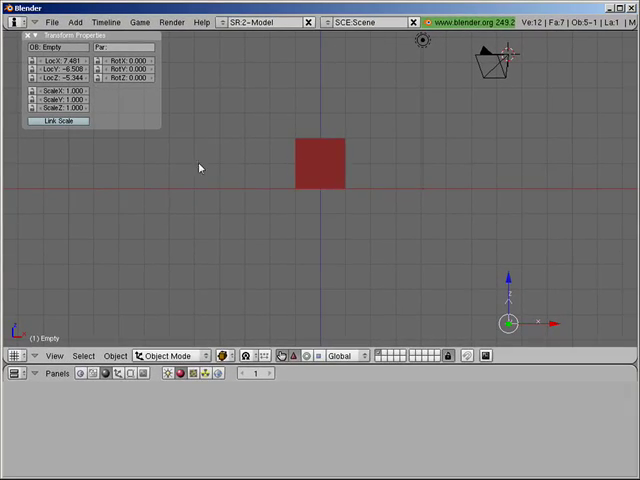
{"action": "mouse_move", "coordinate": [476, 200]}
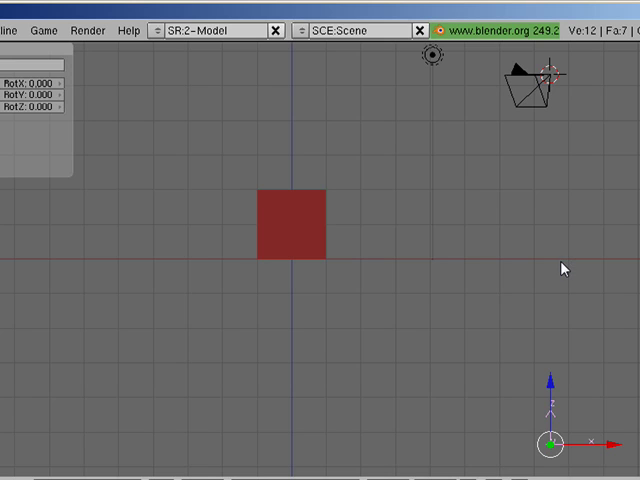
{"action": "mouse_move", "coordinate": [538, 100]}
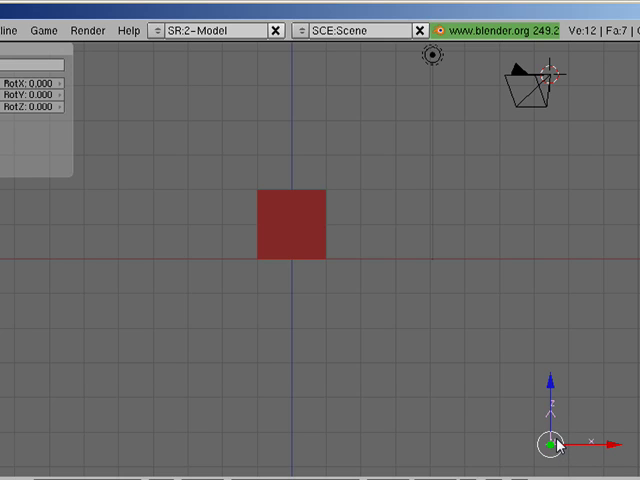
{"action": "mouse_move", "coordinate": [568, 424]}
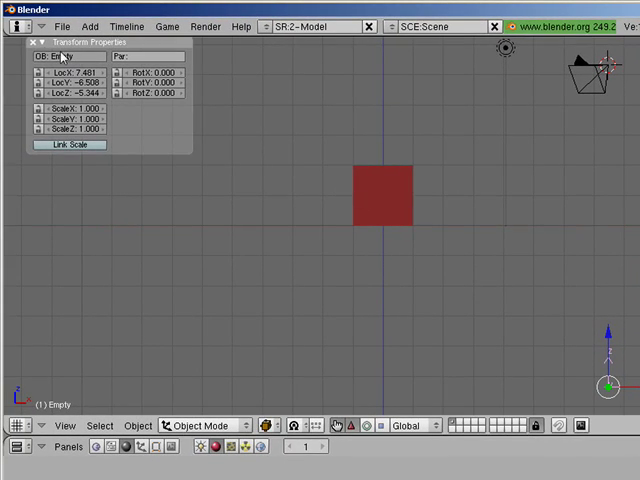
Show the render settings panels beneath the 3D view.
{"action": "left_click", "coordinate": [32, 42]}
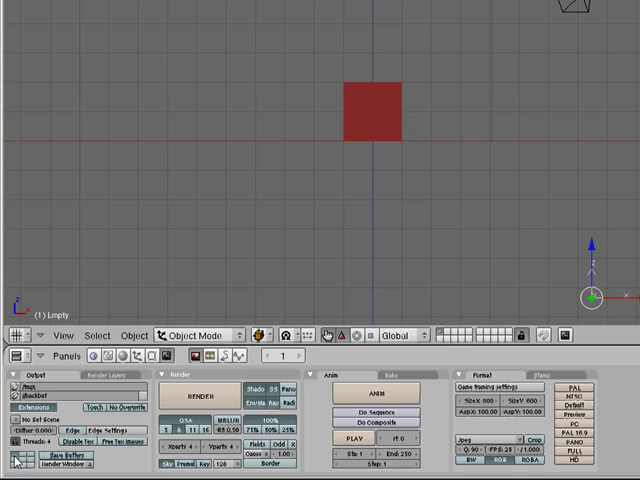
{"action": "mouse_move", "coordinate": [52, 56]}
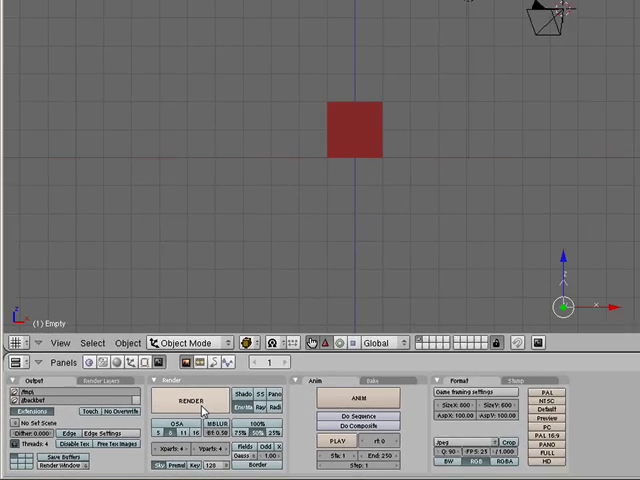
Render the current scene as a test of the cube setup.
{"action": "left_click", "coordinate": [184, 400]}
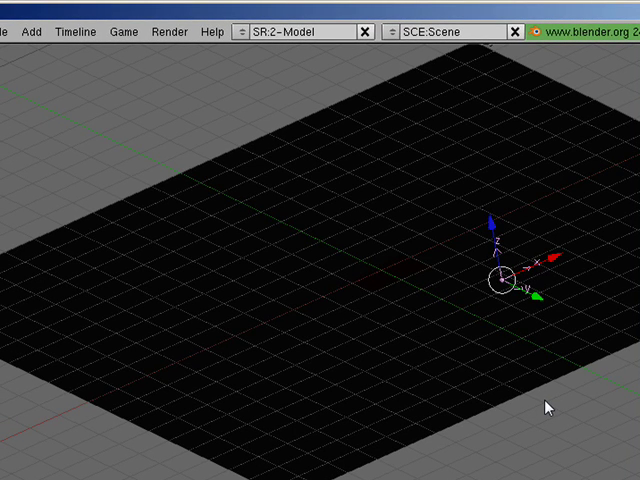
Switch to top view and select the plane for scaling into a strip.
{"action": "key", "text": "KP_7"}
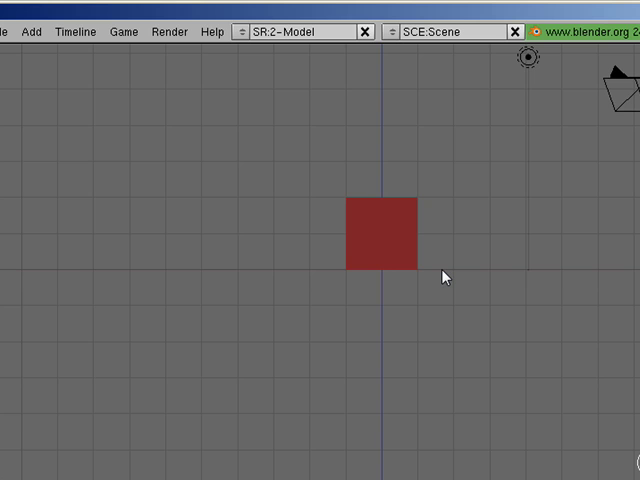
{"action": "left_click", "coordinate": [384, 236]}
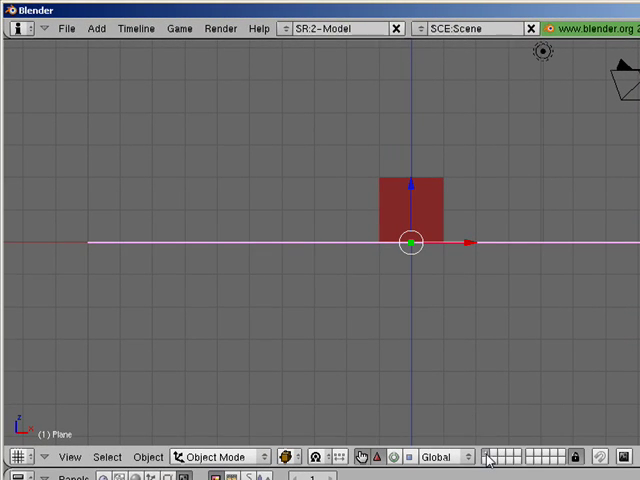
{"action": "mouse_move", "coordinate": [480, 290]}
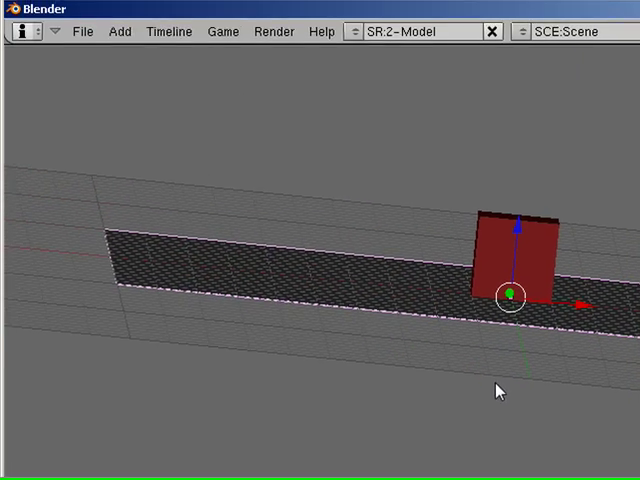
Render the scene with F12 and close the render preview.
{"action": "key", "text": "F12"}
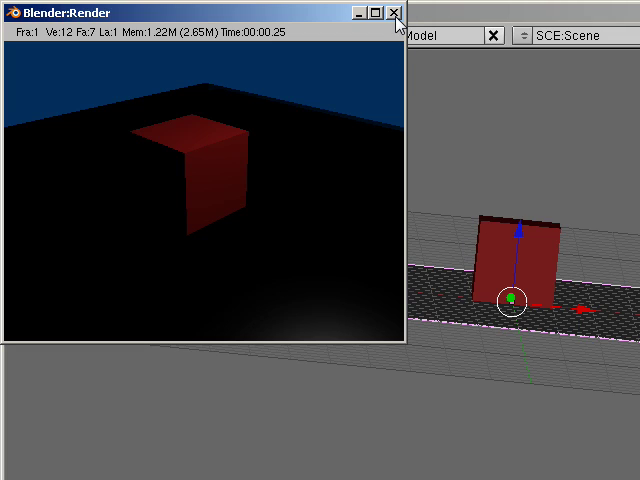
{"action": "left_click", "coordinate": [396, 12]}
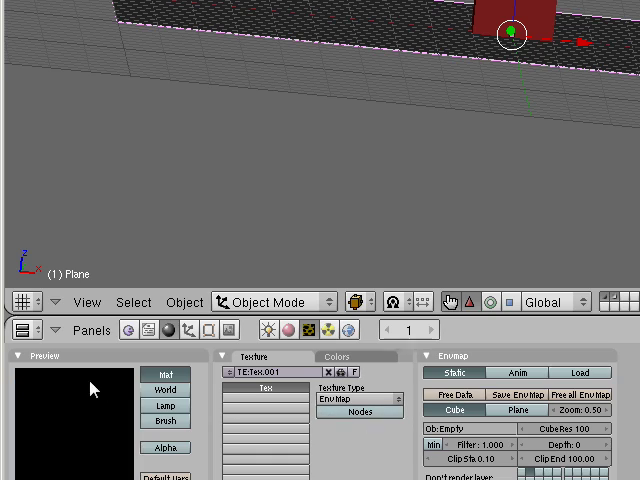
{"action": "mouse_move", "coordinate": [104, 448]}
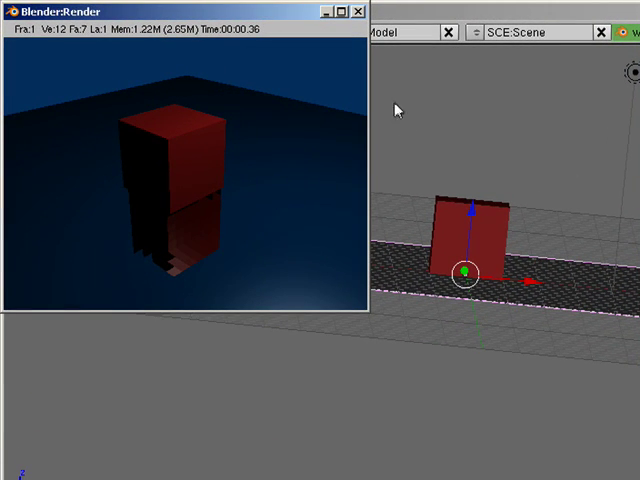
{"action": "mouse_move", "coordinate": [220, 188]}
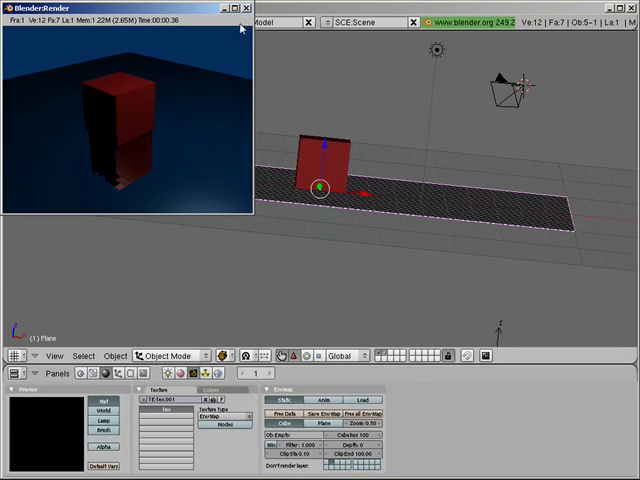
Close the render, adjust an EnvMap value on the plane's texture, and render again.
{"action": "left_click", "coordinate": [256, 8]}
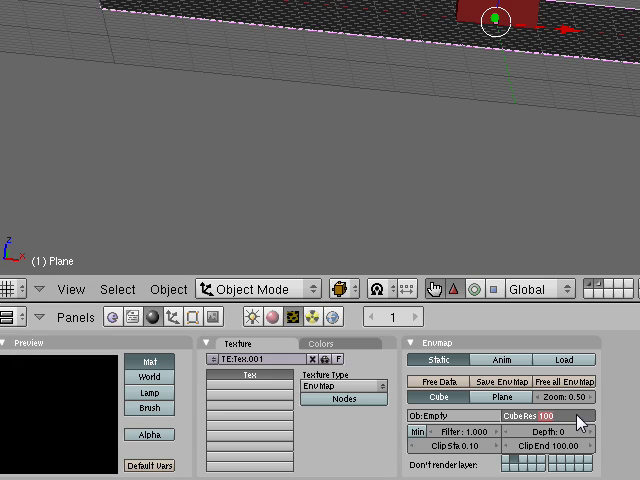
{"action": "left_click_drag", "start_coordinate": [540, 416], "coordinate": [580, 416]}
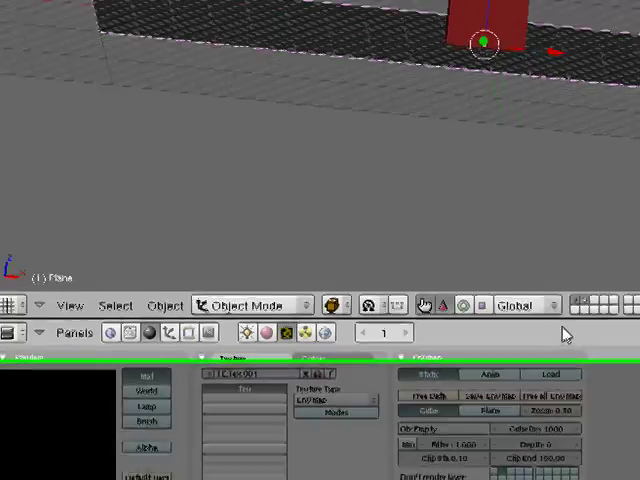
{"action": "key", "text": "F12"}
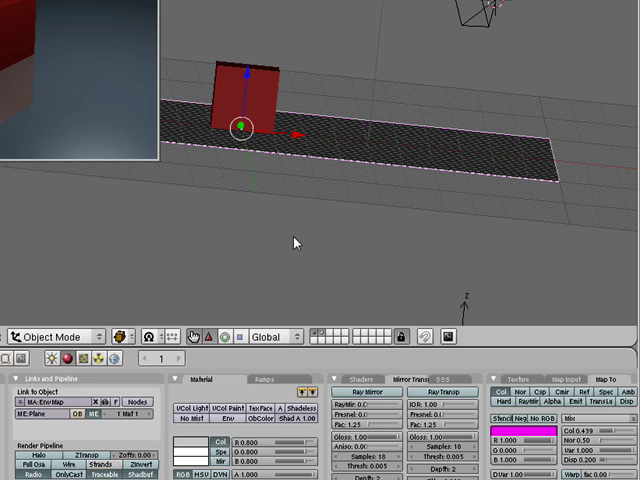
Render the scene with F12 to show the cube mirrored in the plane.
{"action": "key", "text": "F12"}
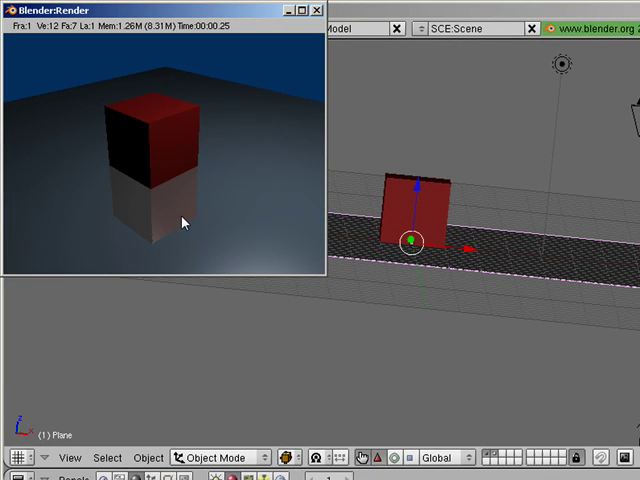
{"action": "mouse_move", "coordinate": [270, 132]}
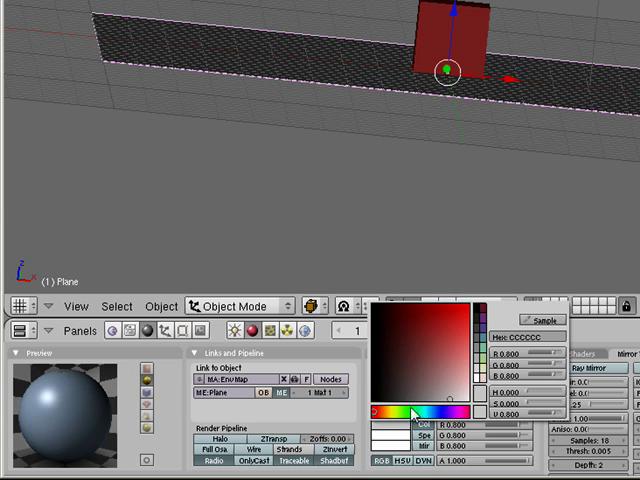
Make the plane's material colour green and render the cube reflected on it.
{"action": "left_click", "coordinate": [460, 400]}
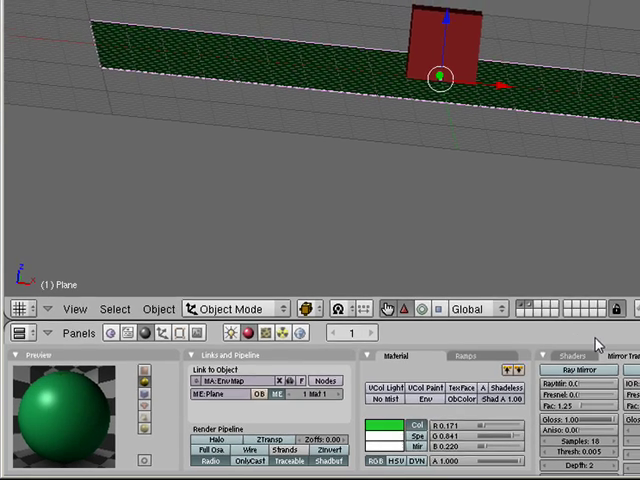
{"action": "key", "text": "F12"}
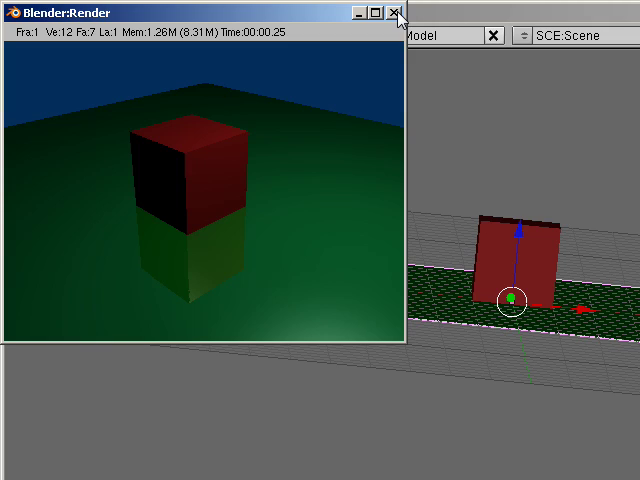
{"action": "left_click", "coordinate": [398, 12]}
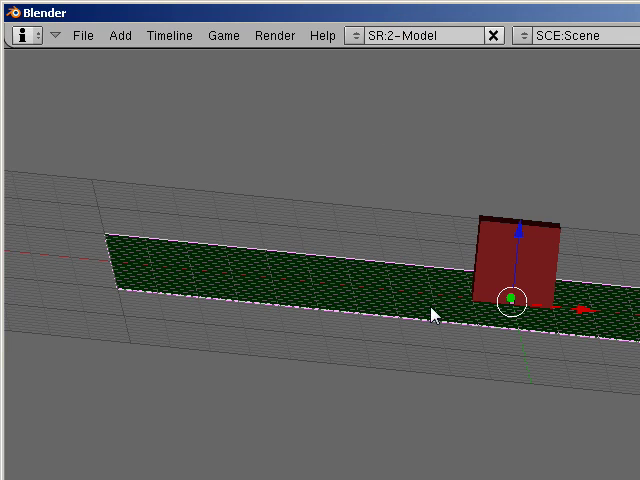